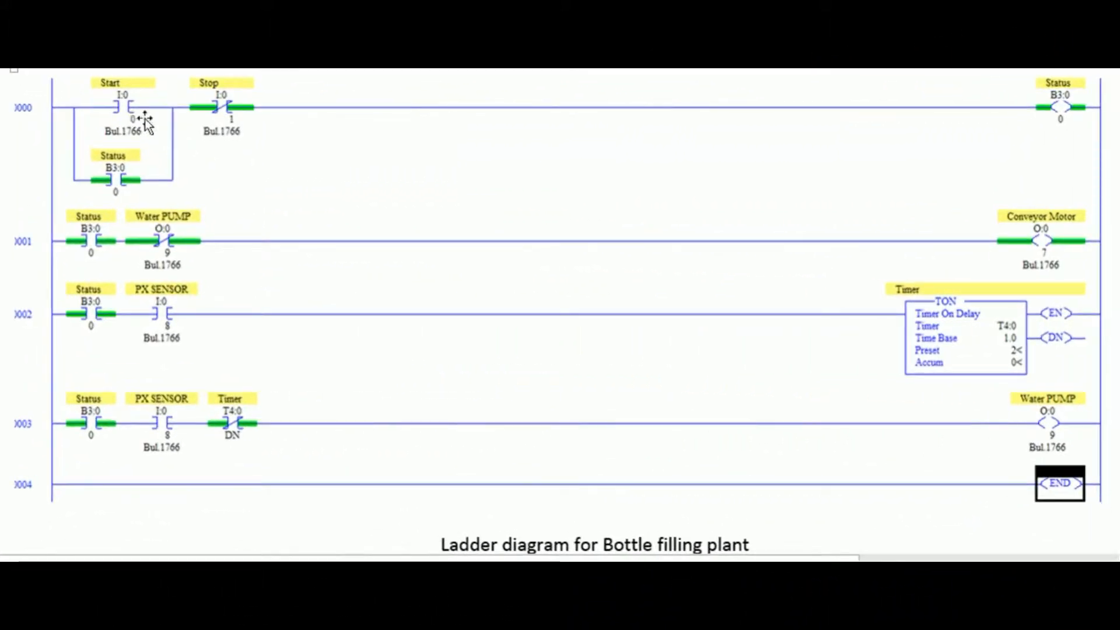
mouse_move(975, 134)
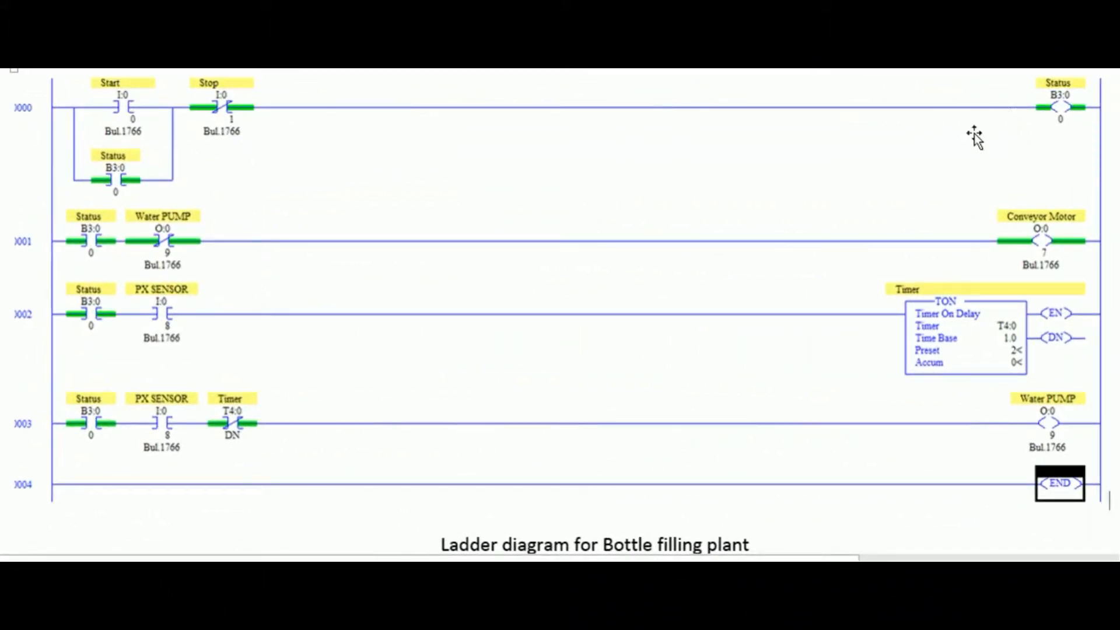
mouse_move(1038, 135)
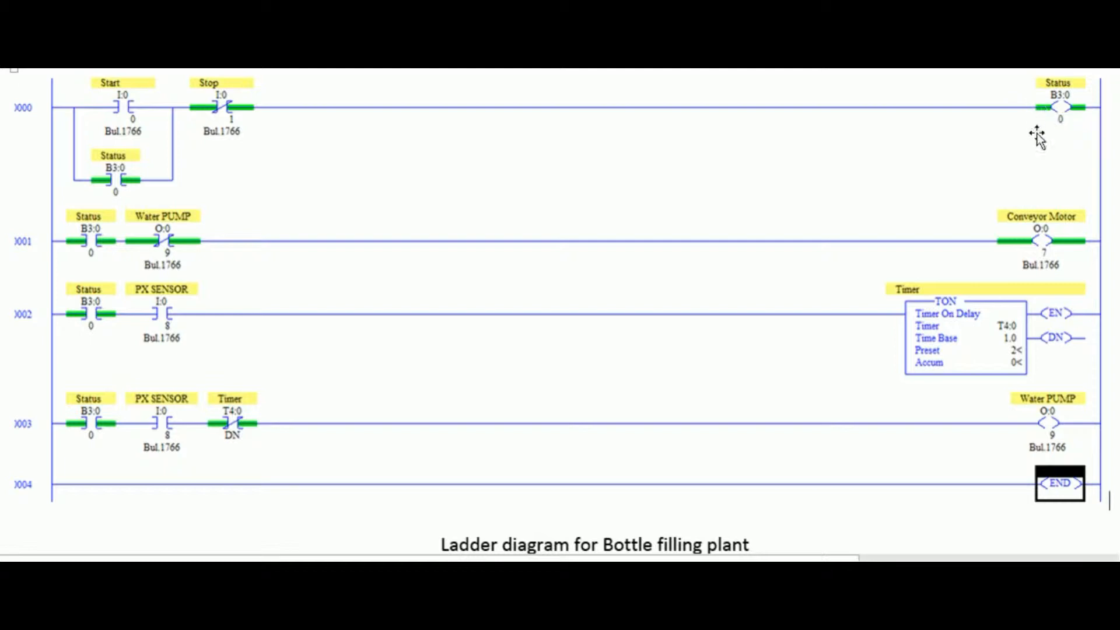
mouse_move(115, 180)
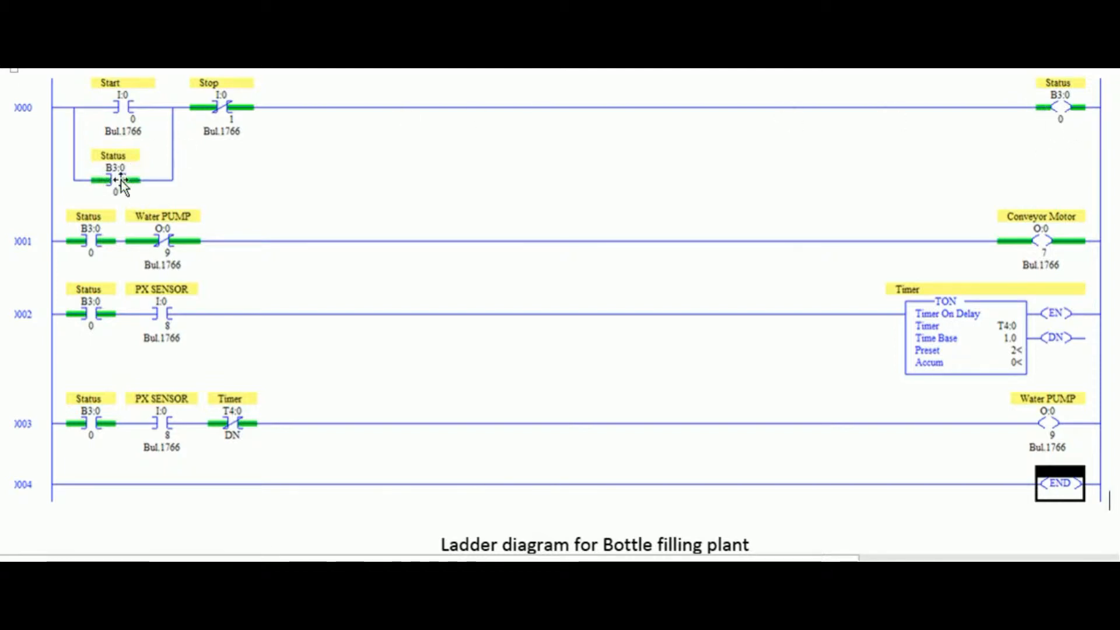
mouse_move(432, 139)
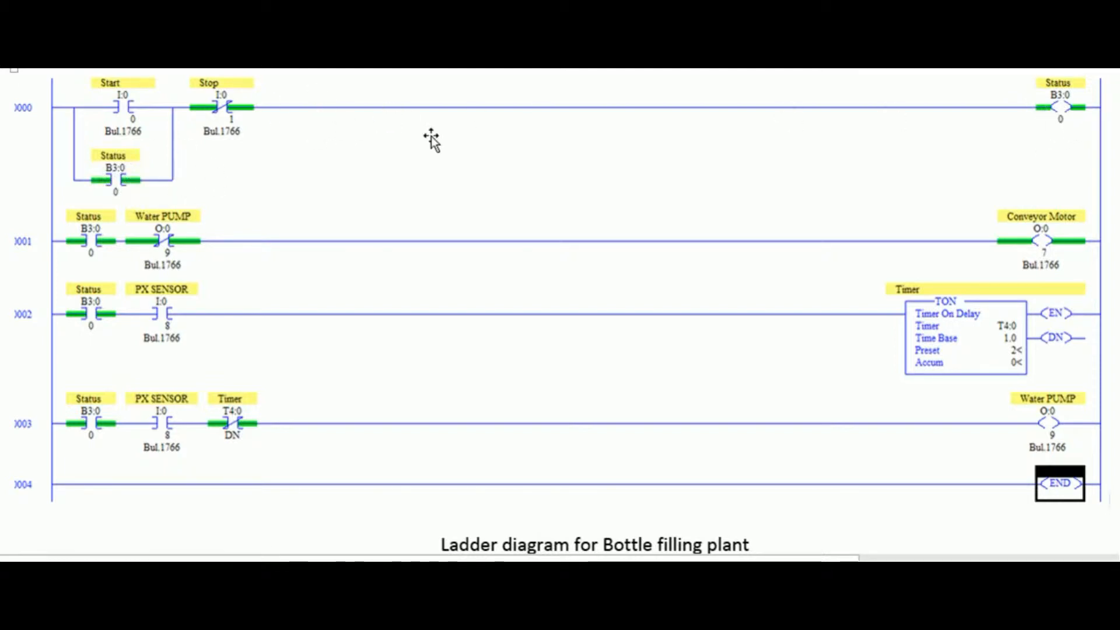
mouse_move(1039, 152)
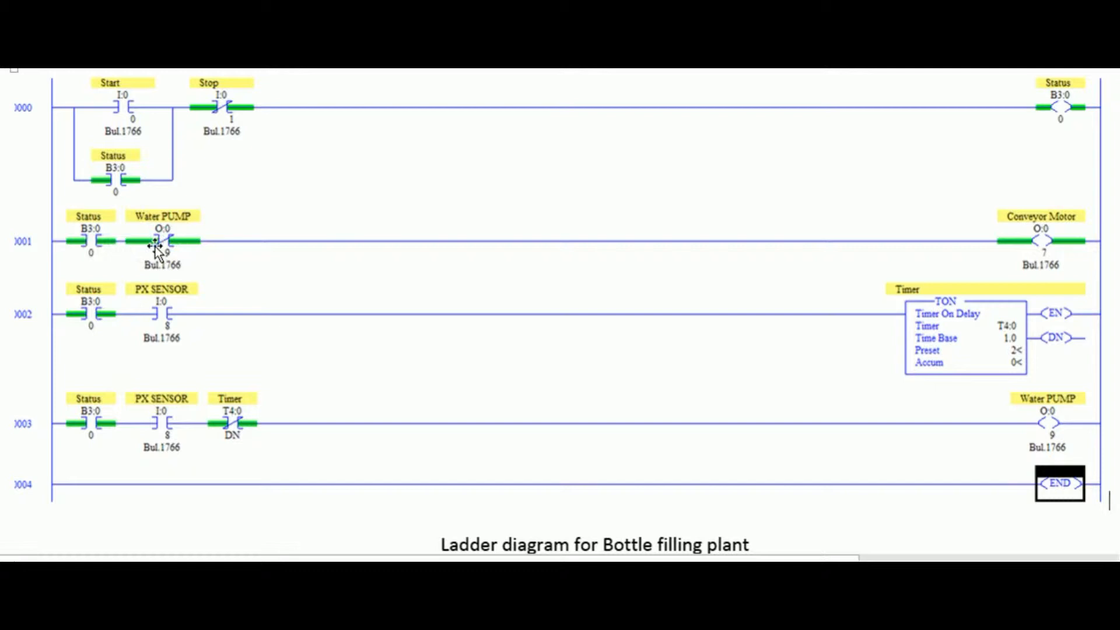
mouse_move(171, 256)
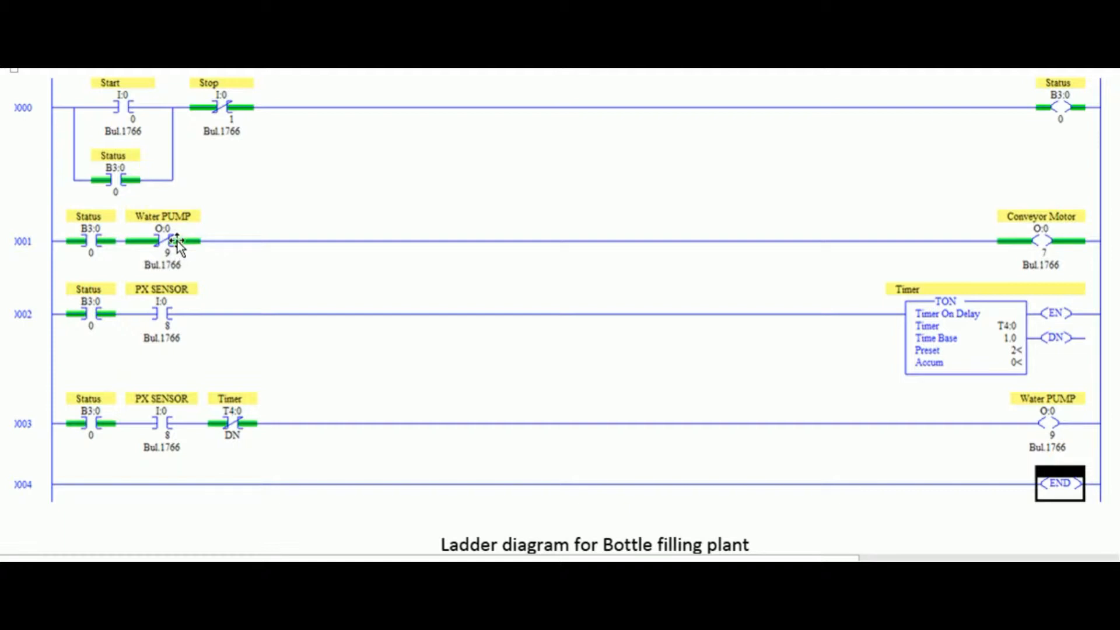
mouse_move(1059, 424)
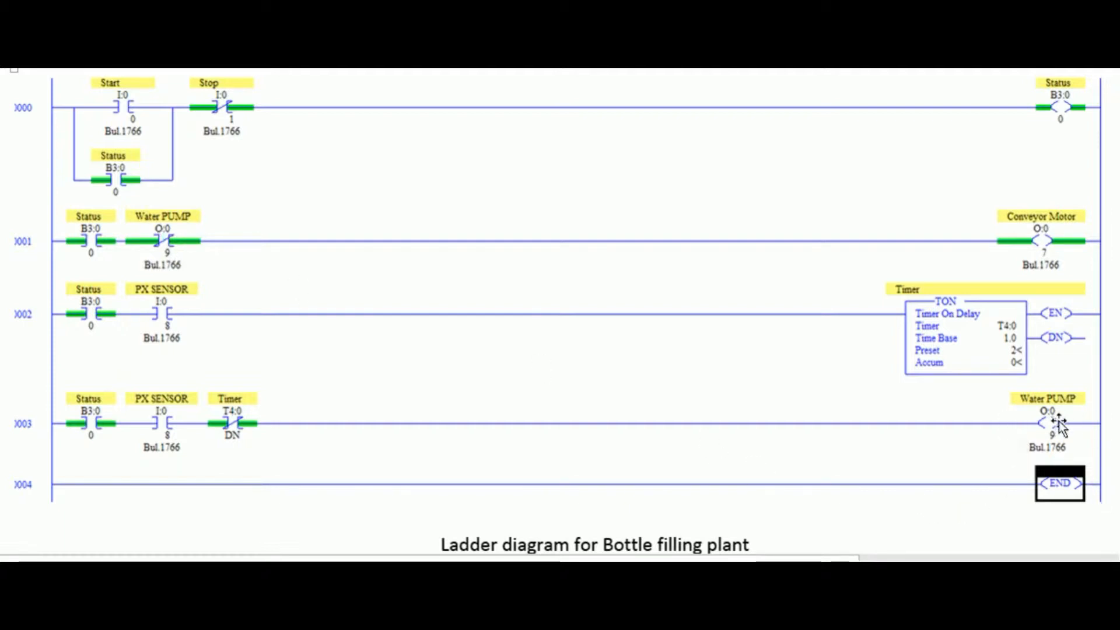
mouse_move(1005, 393)
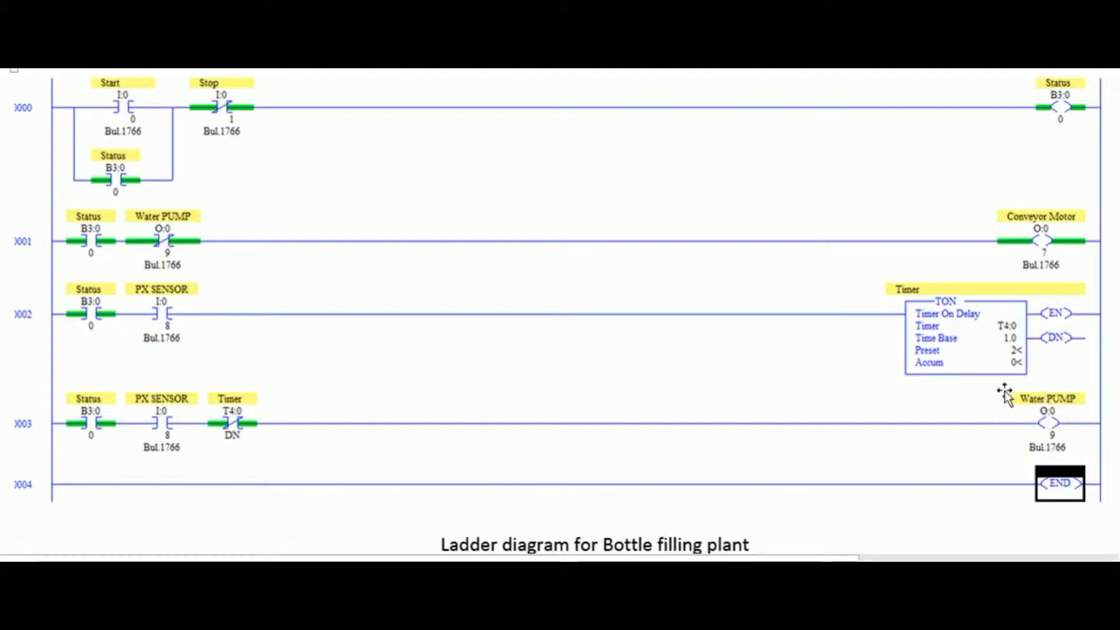
mouse_move(1008, 235)
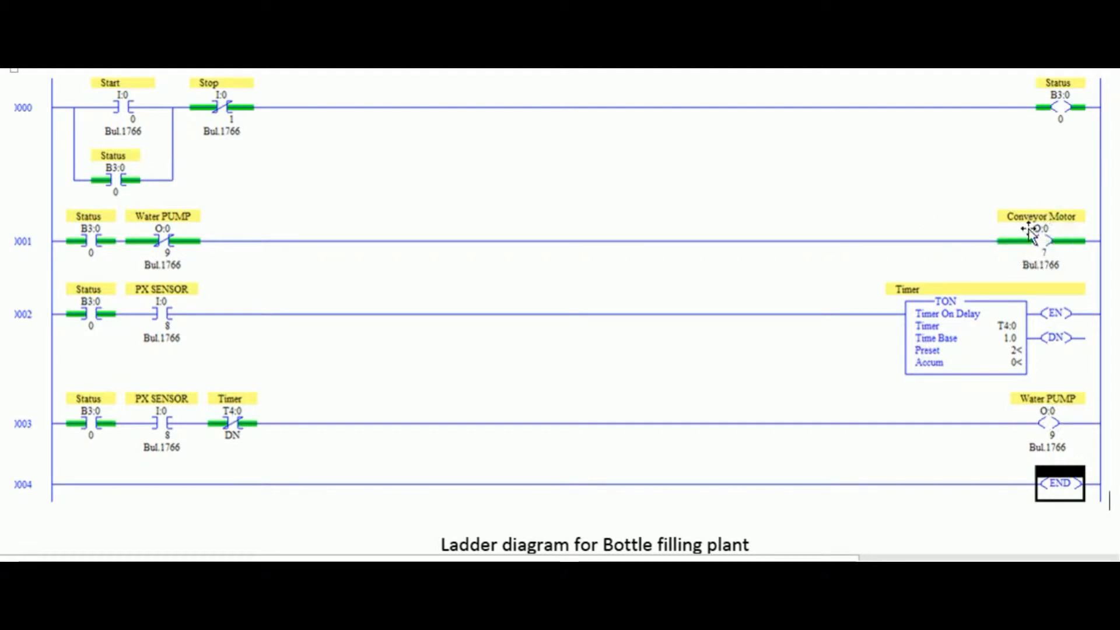
mouse_move(781, 279)
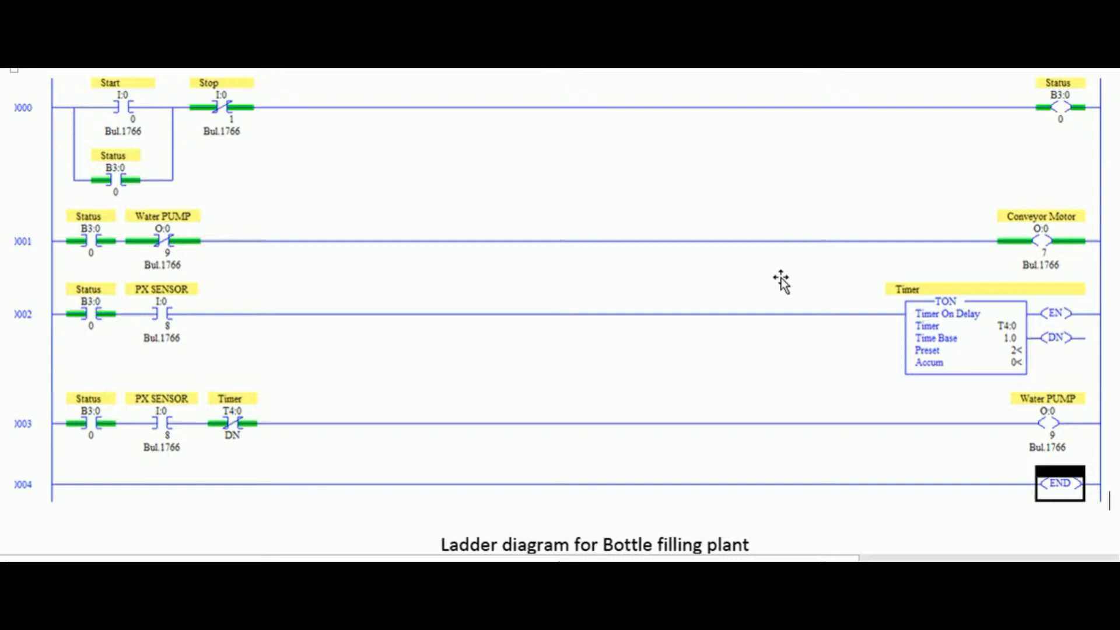
mouse_move(128, 317)
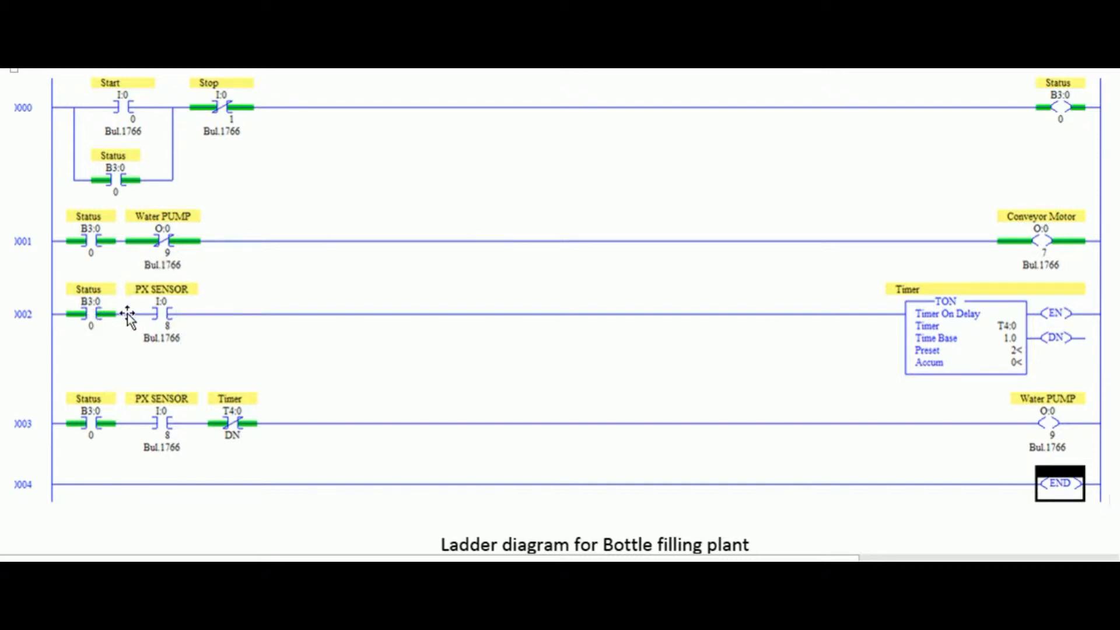
mouse_move(178, 319)
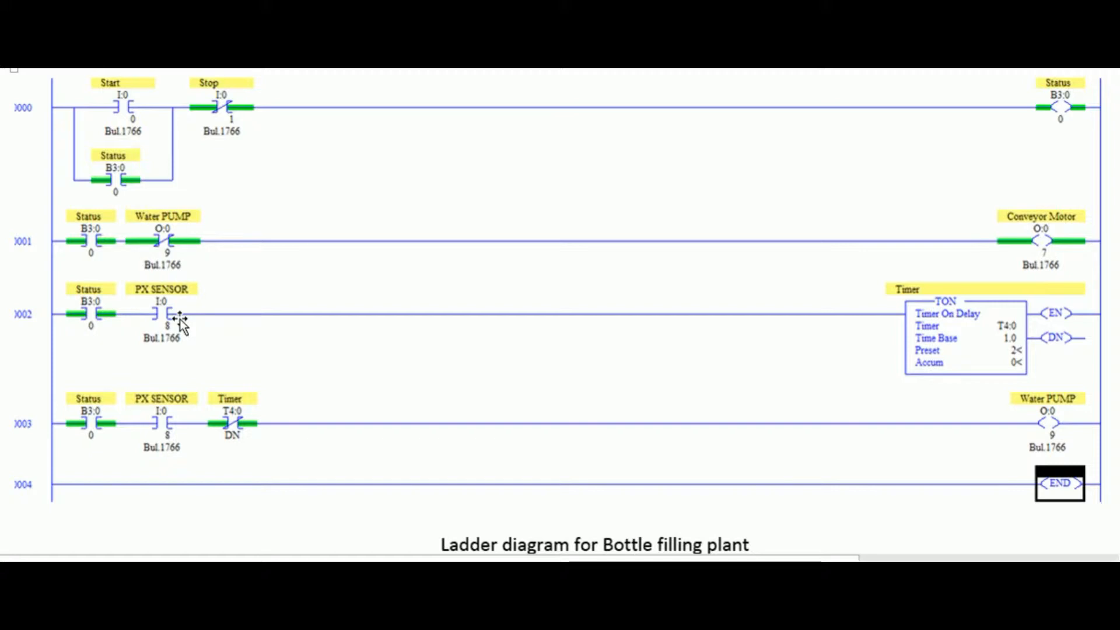
mouse_move(150, 318)
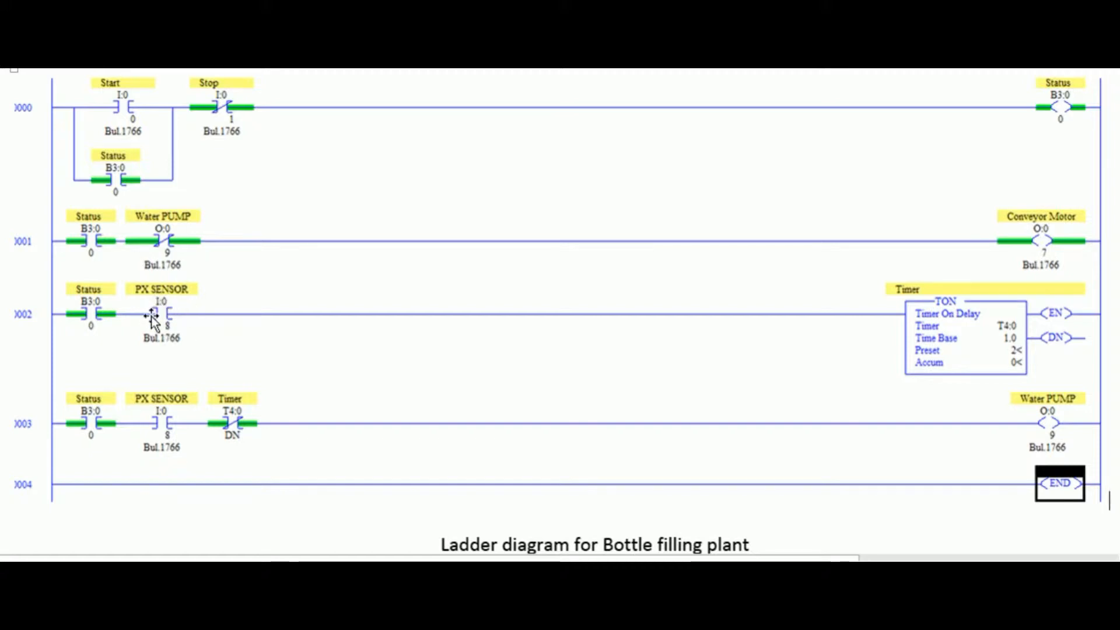
mouse_move(164, 313)
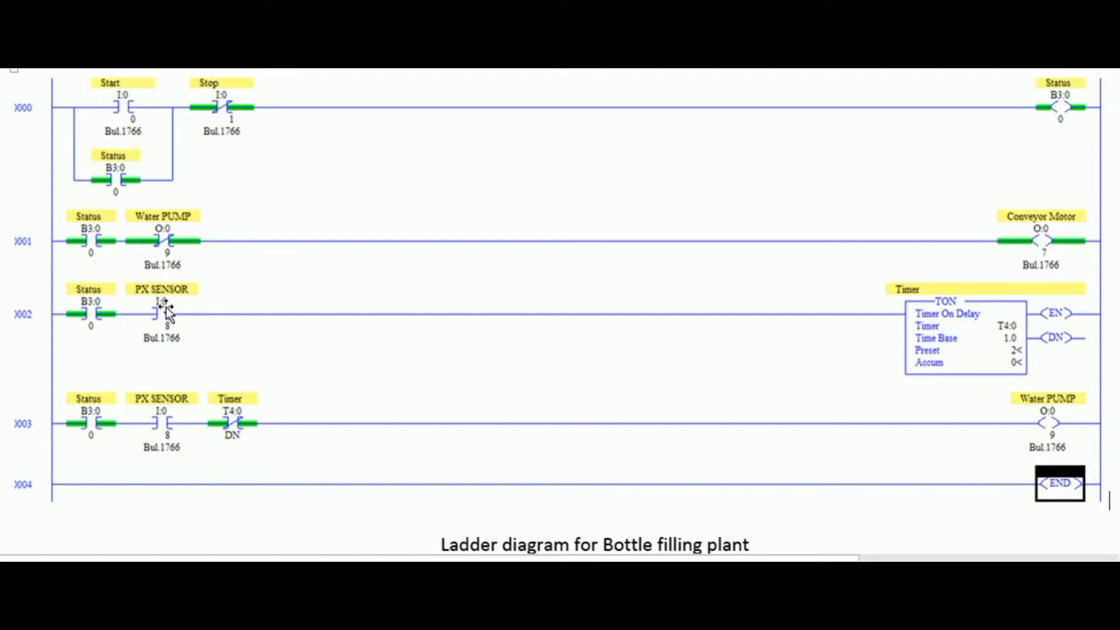
mouse_move(195, 300)
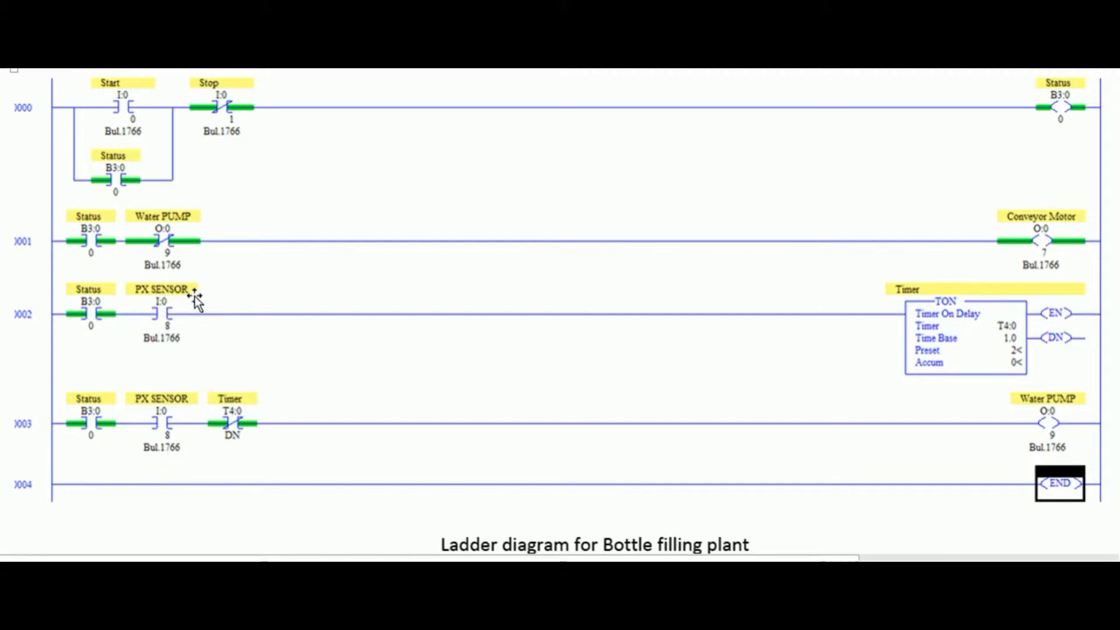
mouse_move(410, 371)
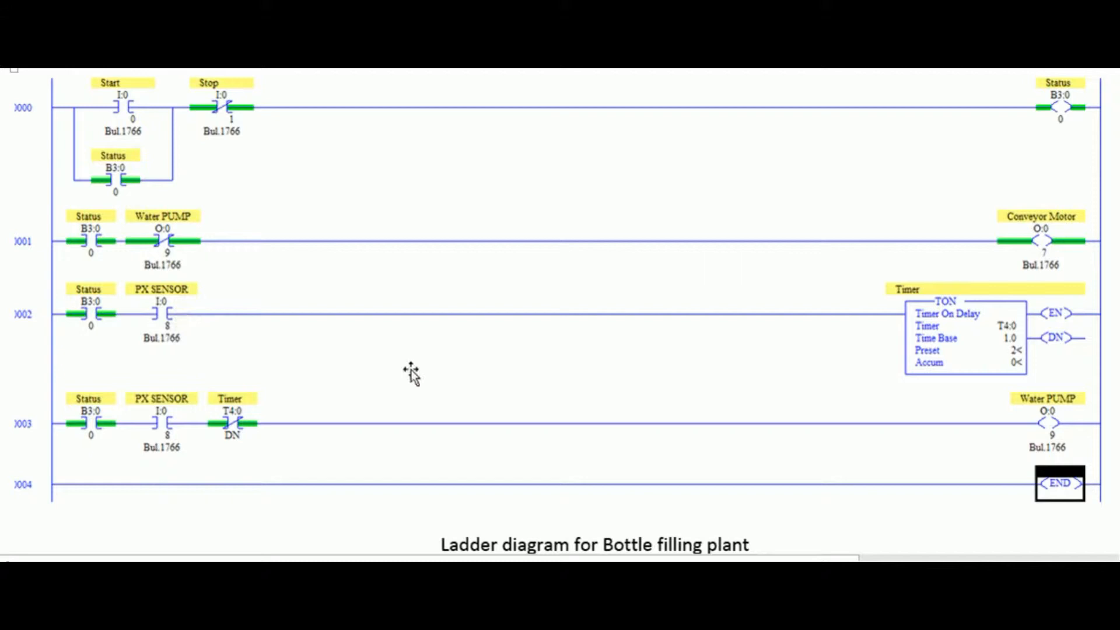
mouse_move(960, 346)
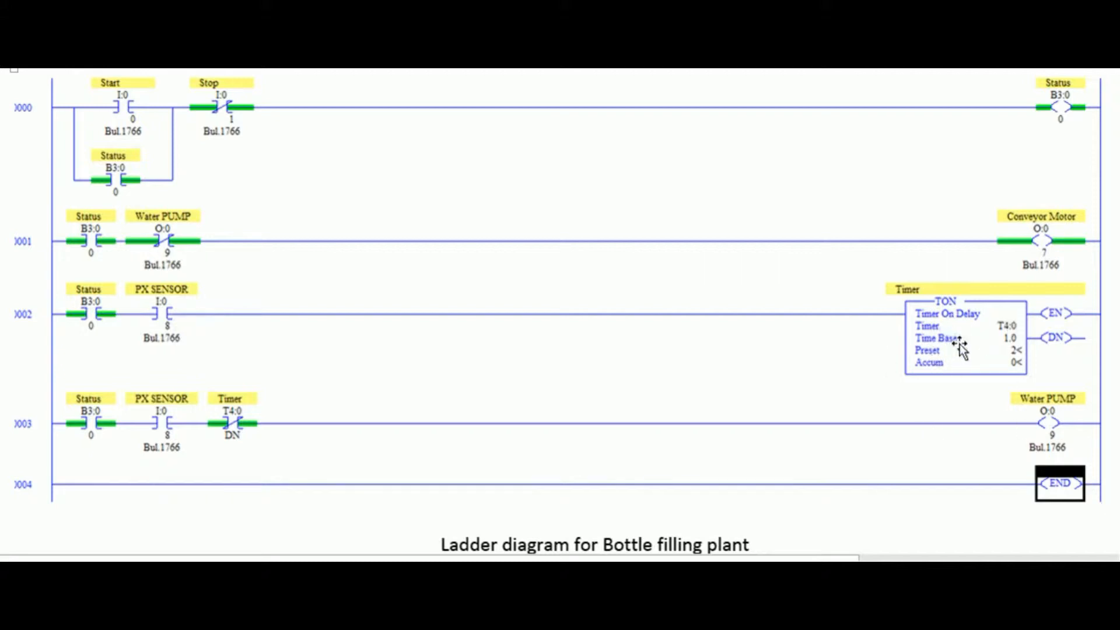
mouse_move(946, 360)
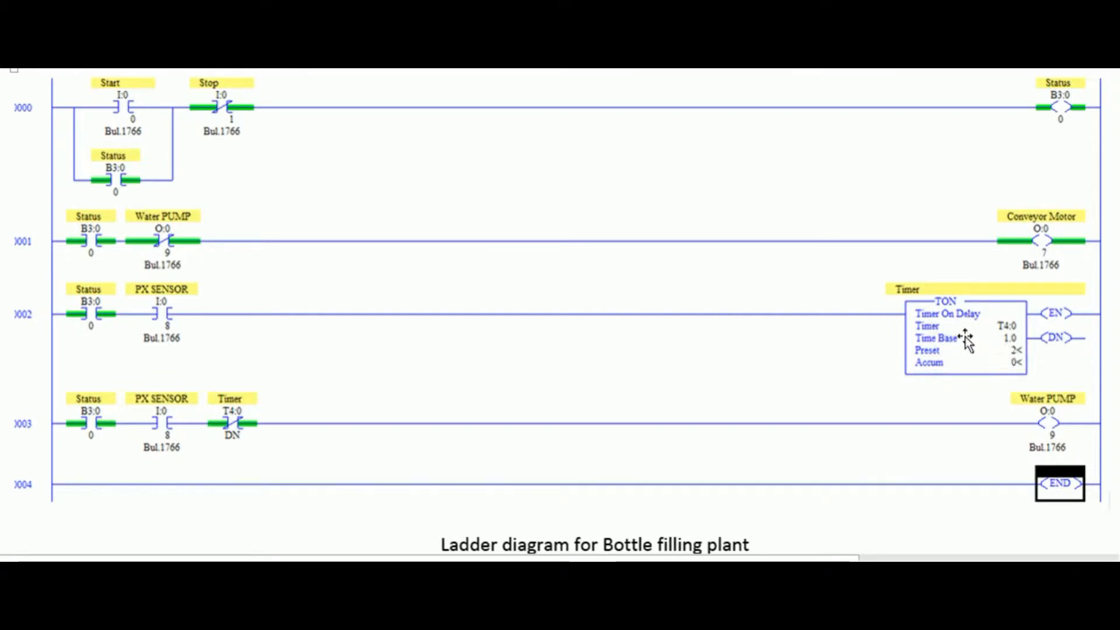
mouse_move(807, 339)
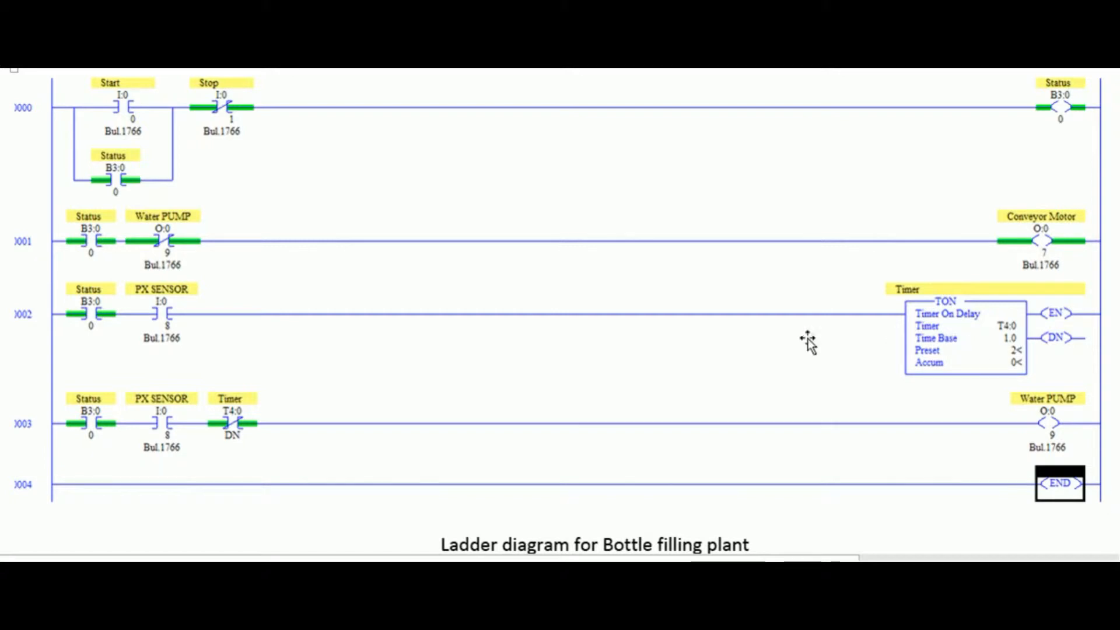
mouse_move(95, 420)
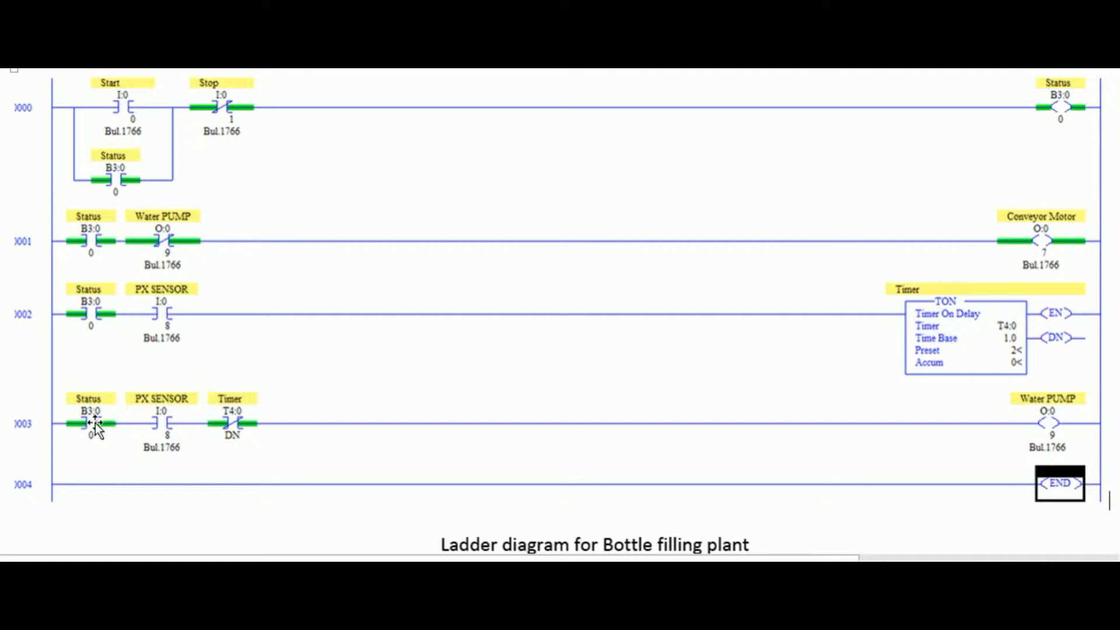
mouse_move(172, 439)
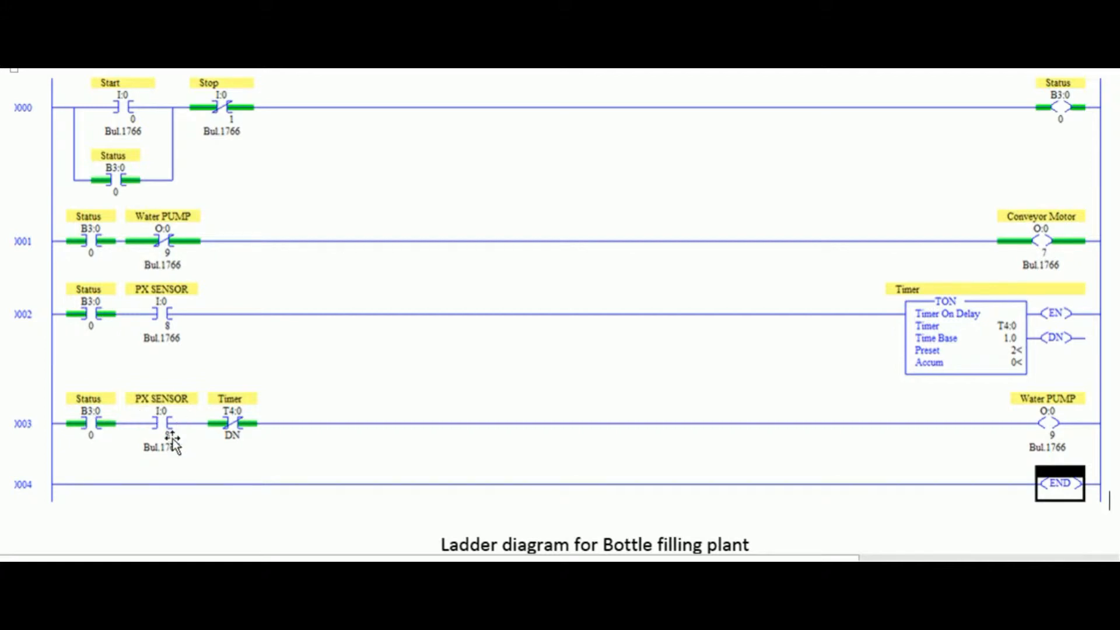
mouse_move(165, 440)
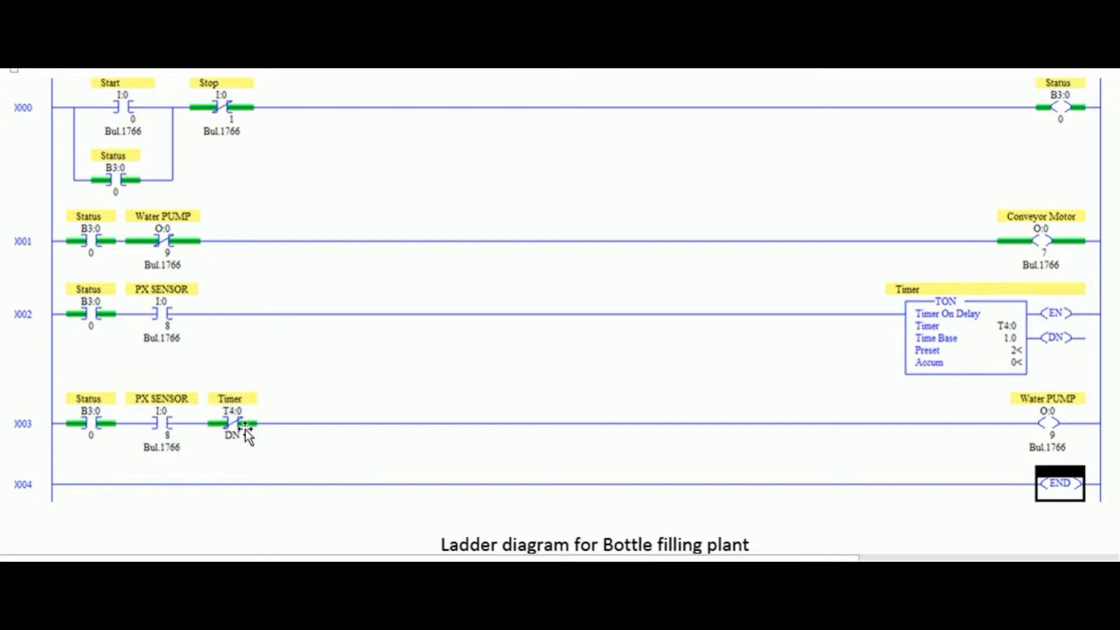
mouse_move(241, 437)
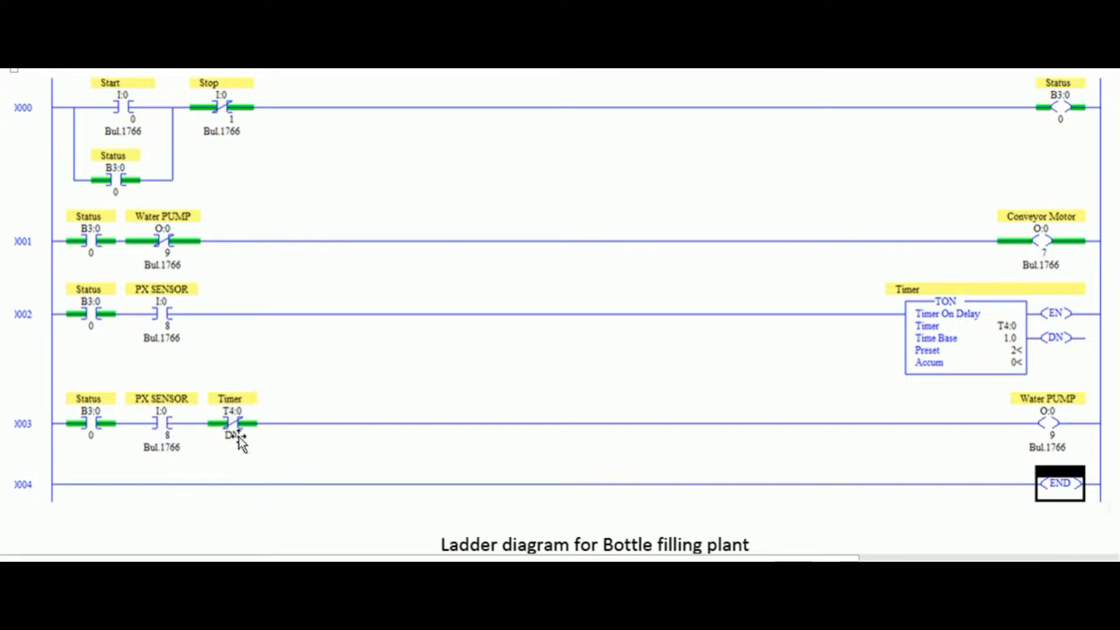
mouse_move(946, 464)
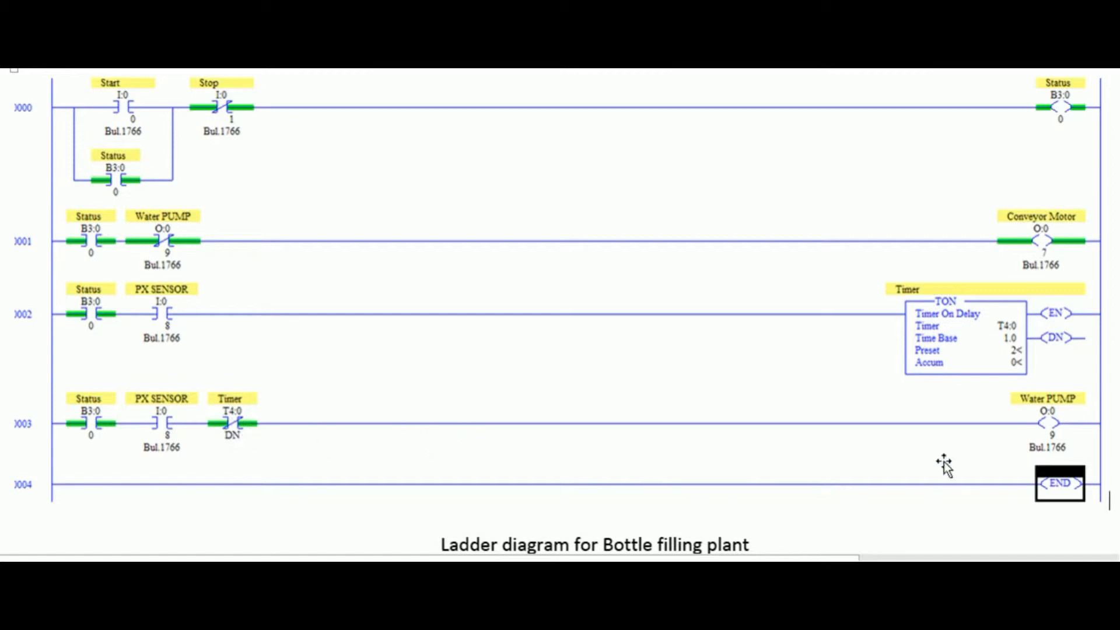
mouse_move(1046, 420)
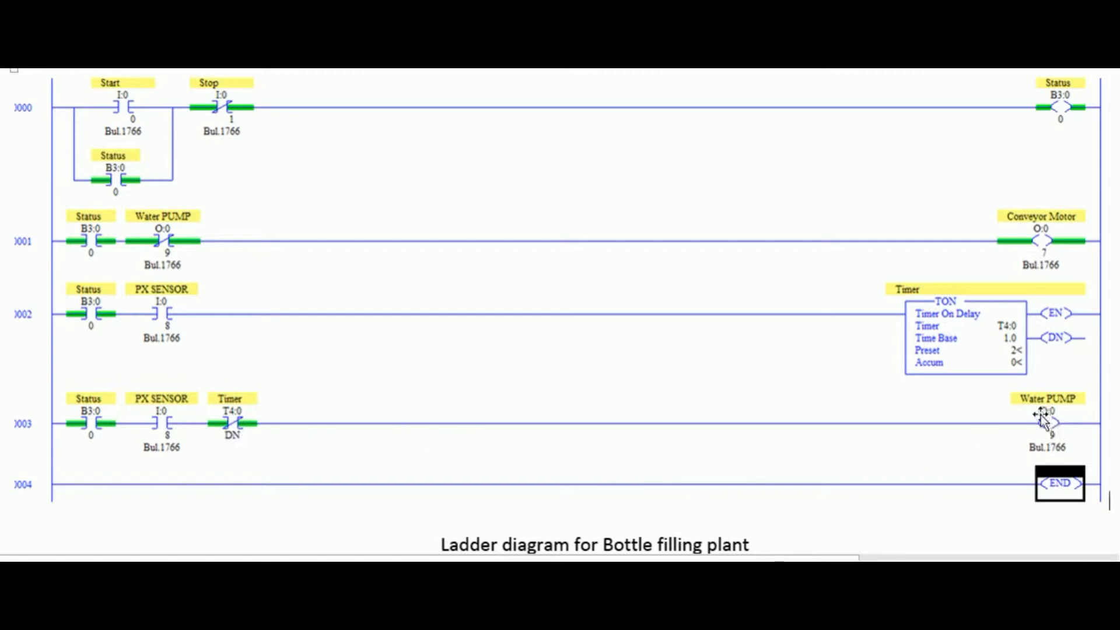
mouse_move(211, 342)
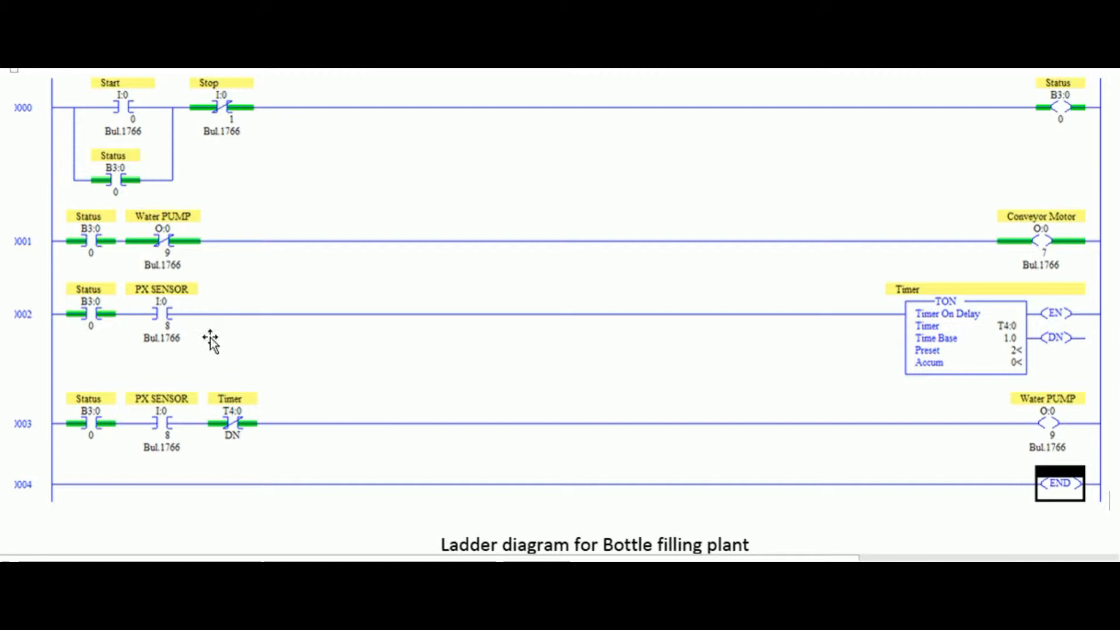
mouse_move(209, 343)
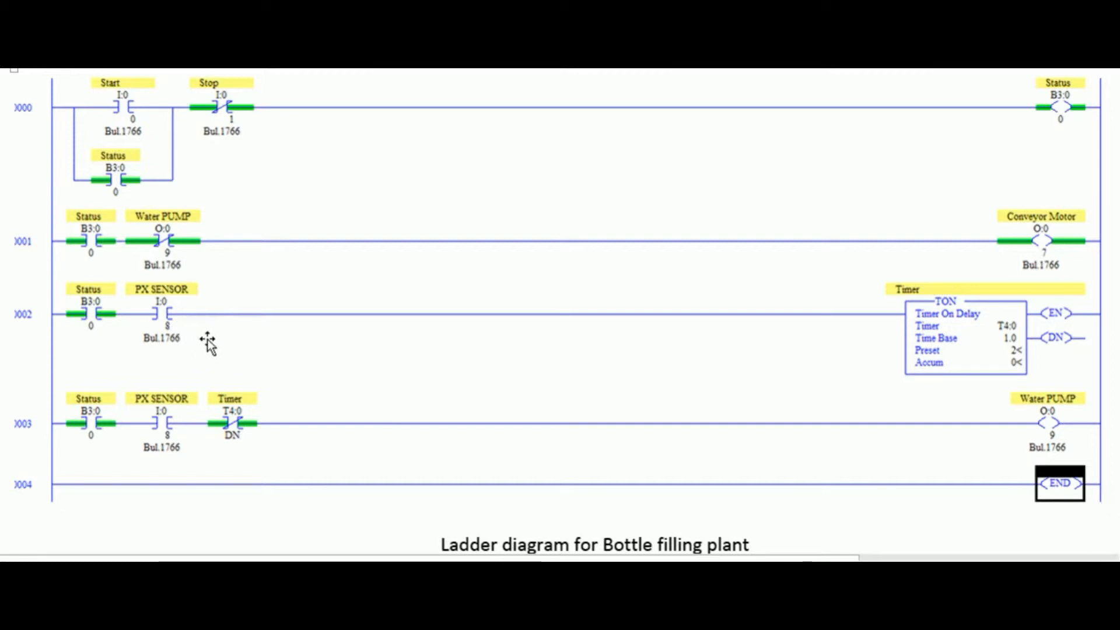
mouse_move(218, 350)
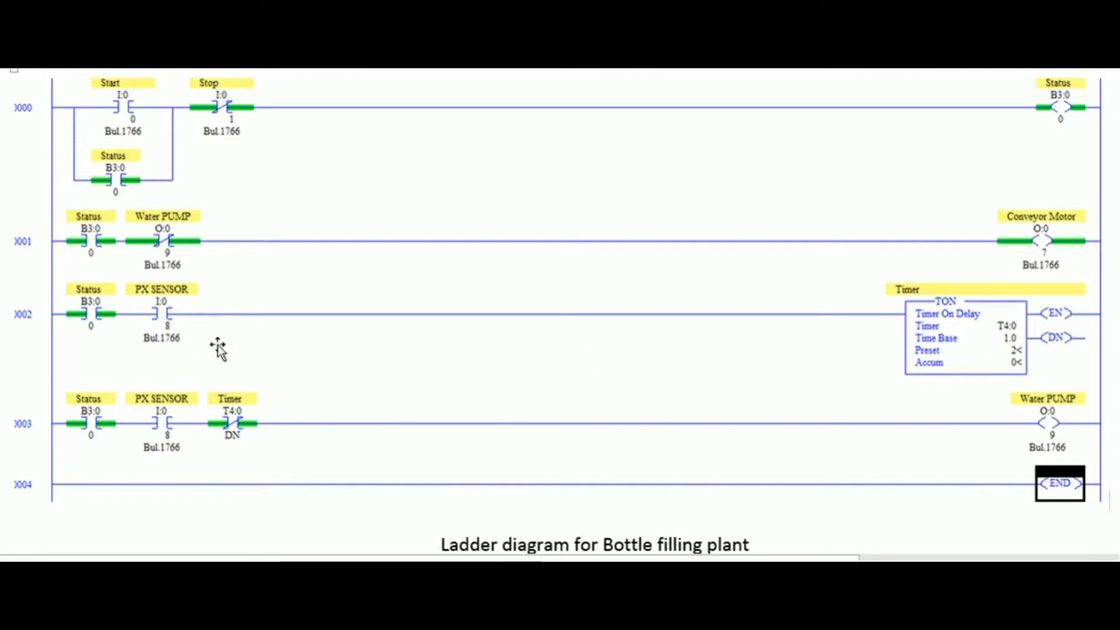
mouse_move(199, 339)
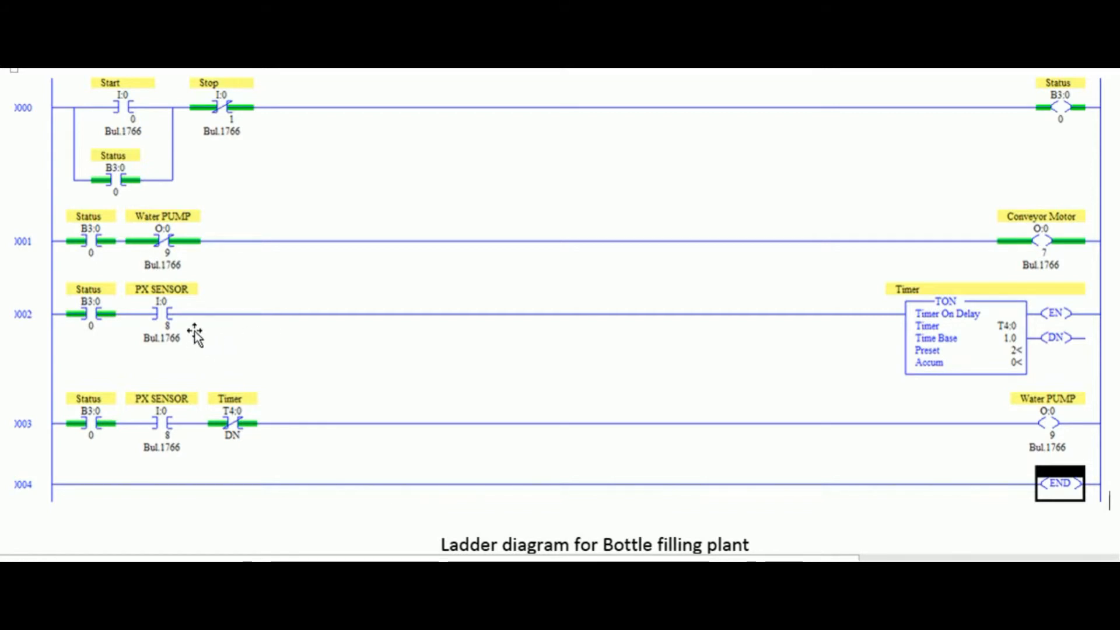
mouse_move(525, 364)
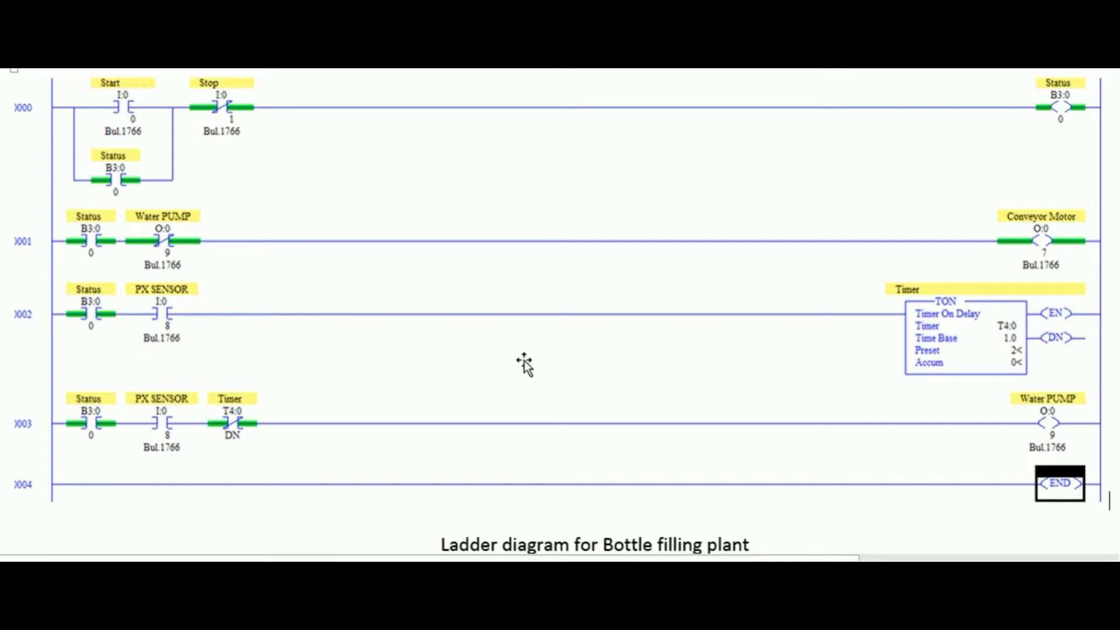
mouse_move(895, 368)
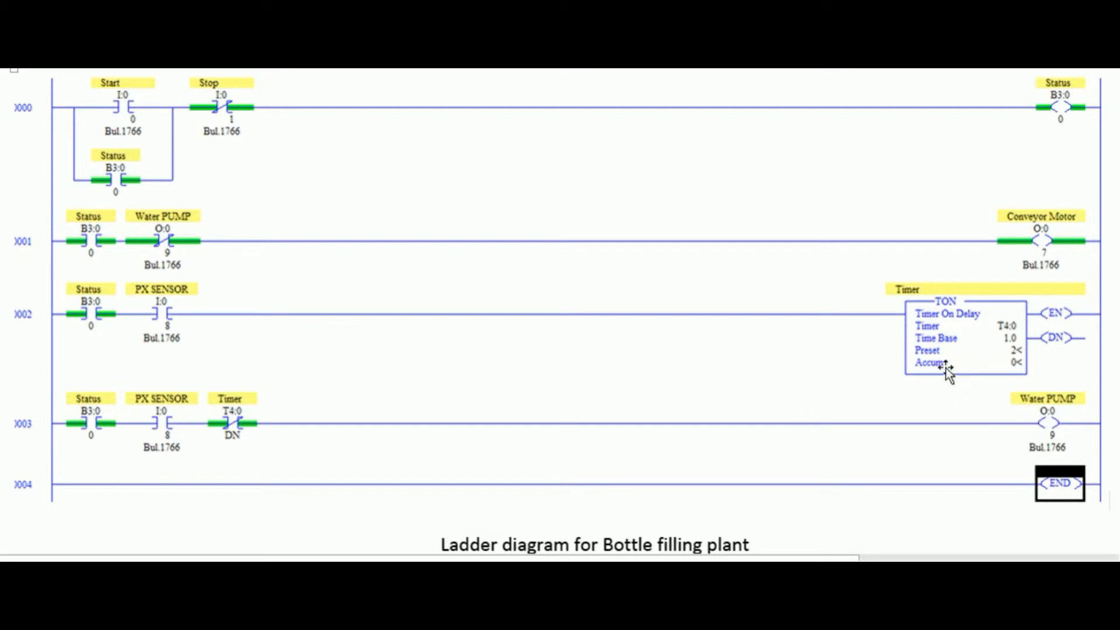
mouse_move(618, 351)
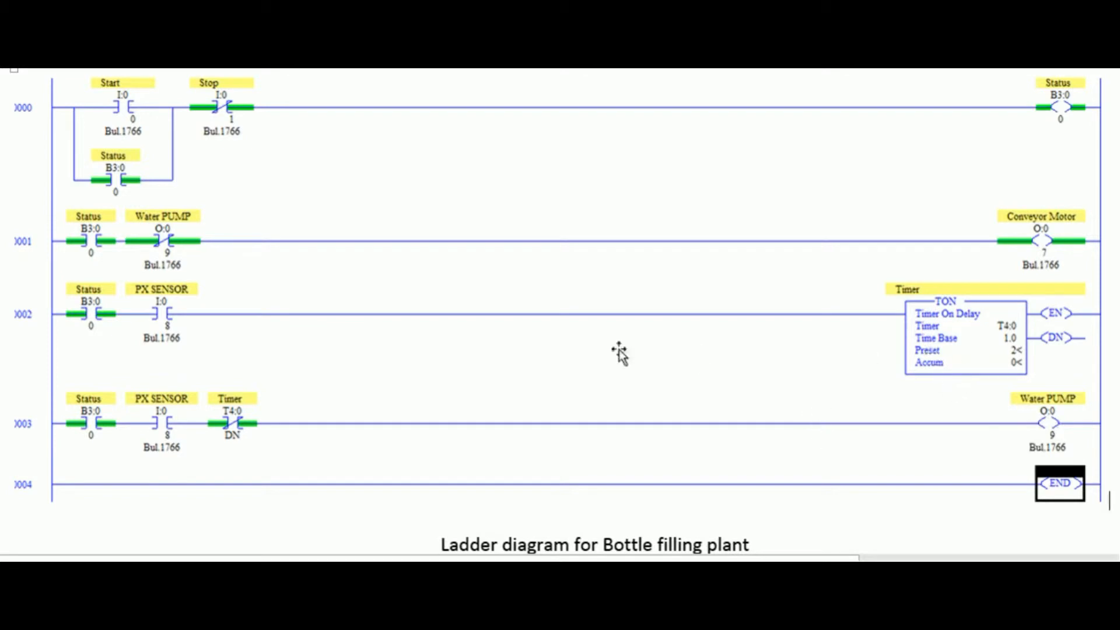
mouse_move(238, 443)
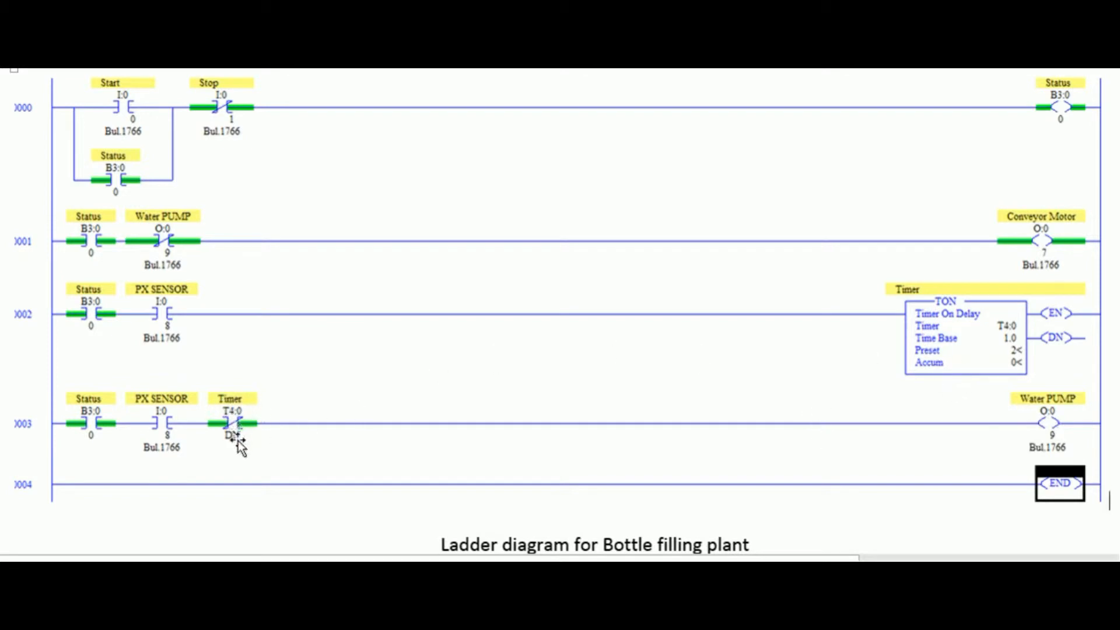
mouse_move(246, 447)
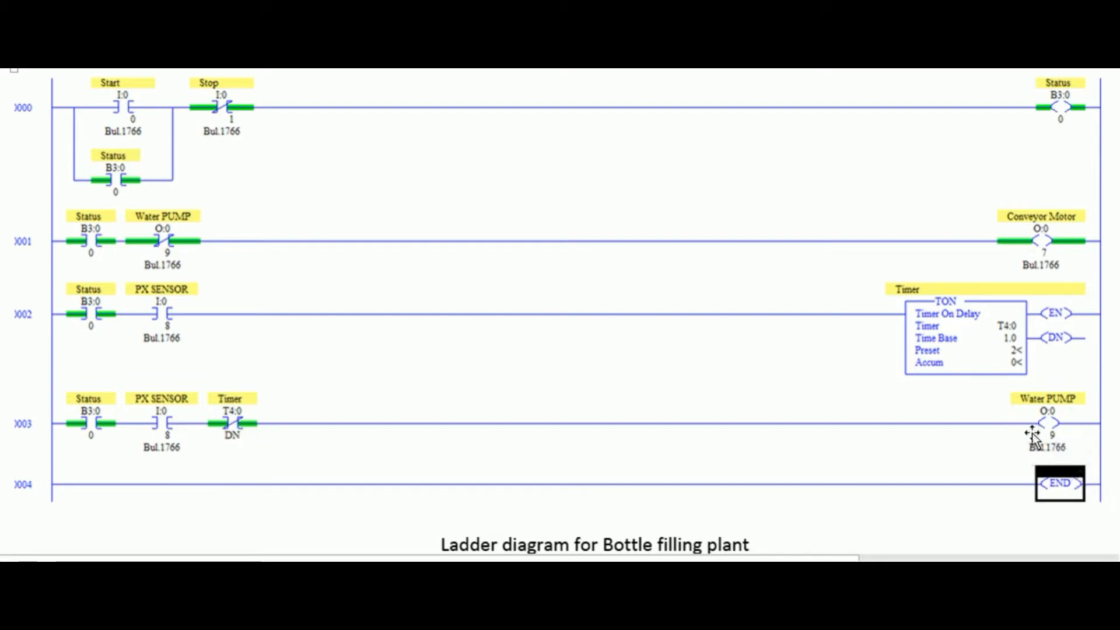
mouse_move(819, 375)
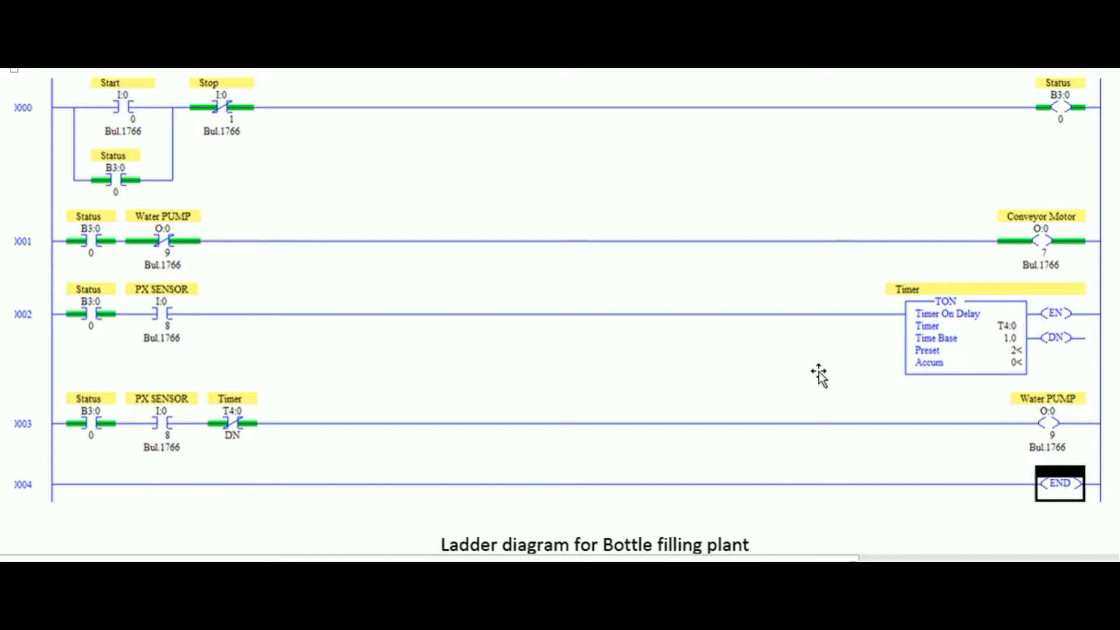
mouse_move(777, 365)
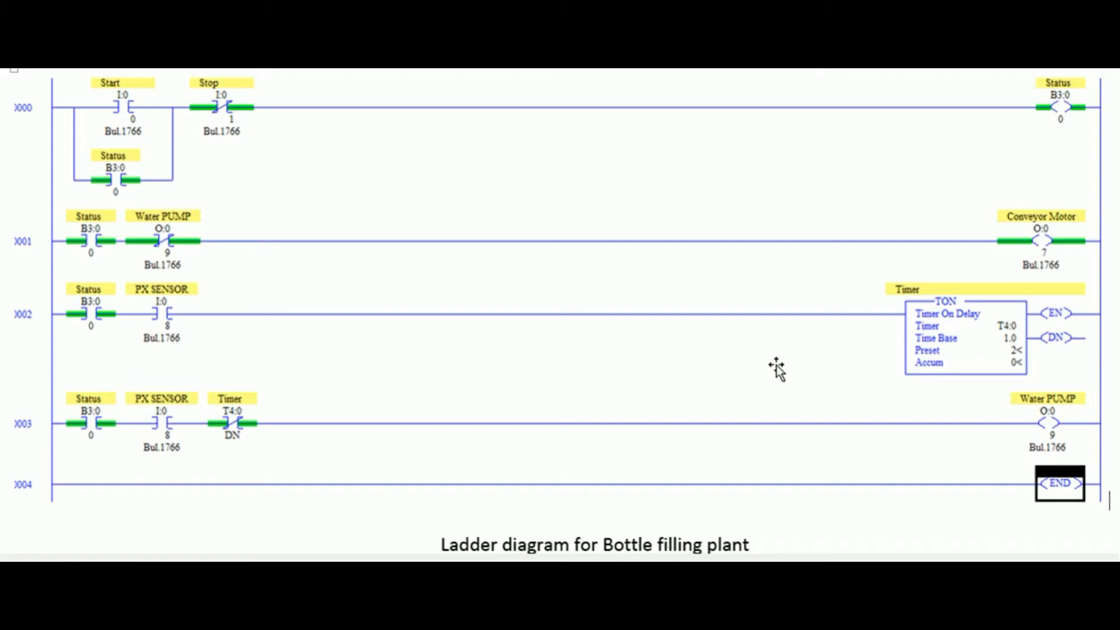
mouse_move(231, 548)
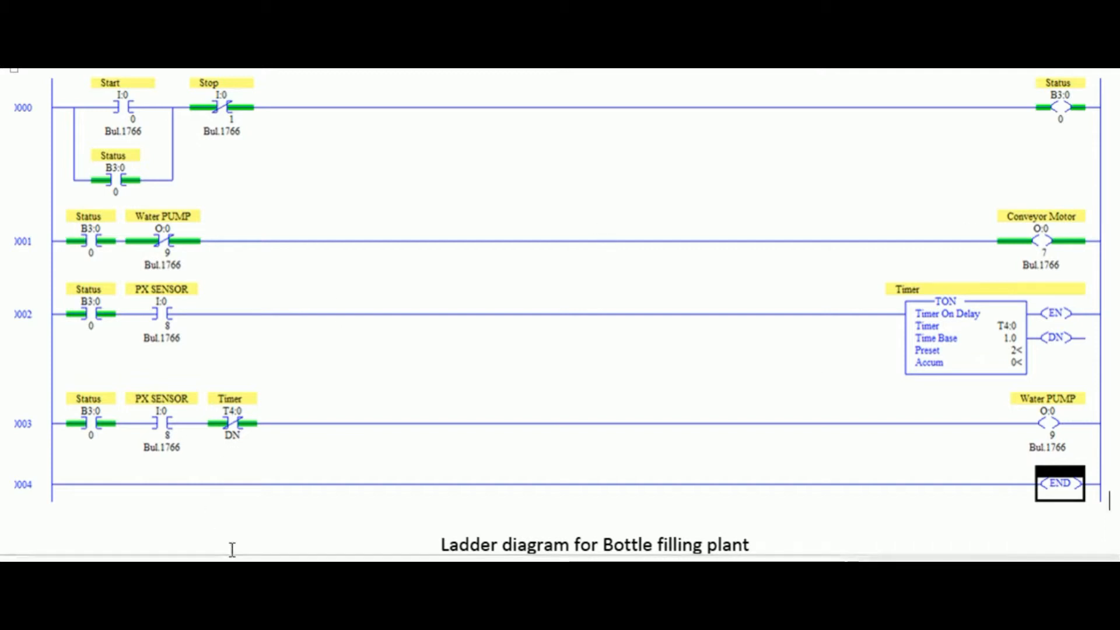